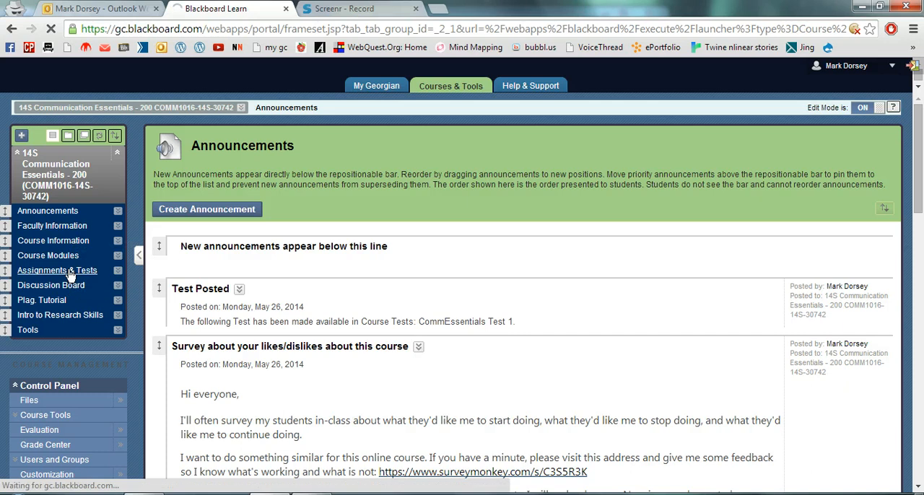
Step: Go to Assignments & Tests, enter Course Assignments, and show the assessment types menu
{"action": "left_click", "coordinate": [56, 270]}
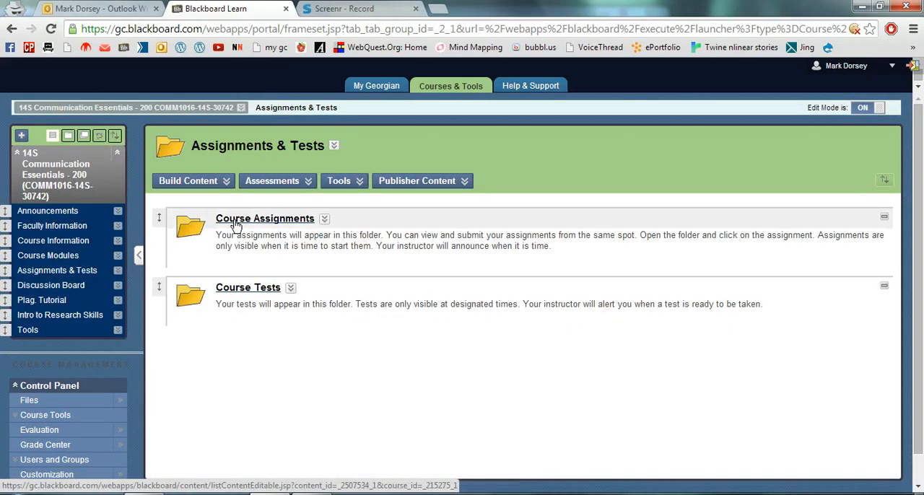
{"action": "left_click", "coordinate": [265, 218]}
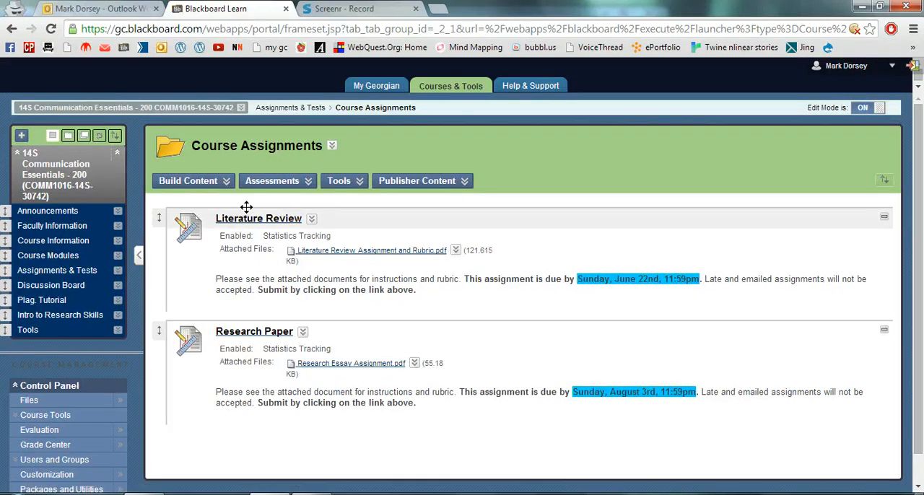
{"action": "left_click", "coordinate": [273, 181]}
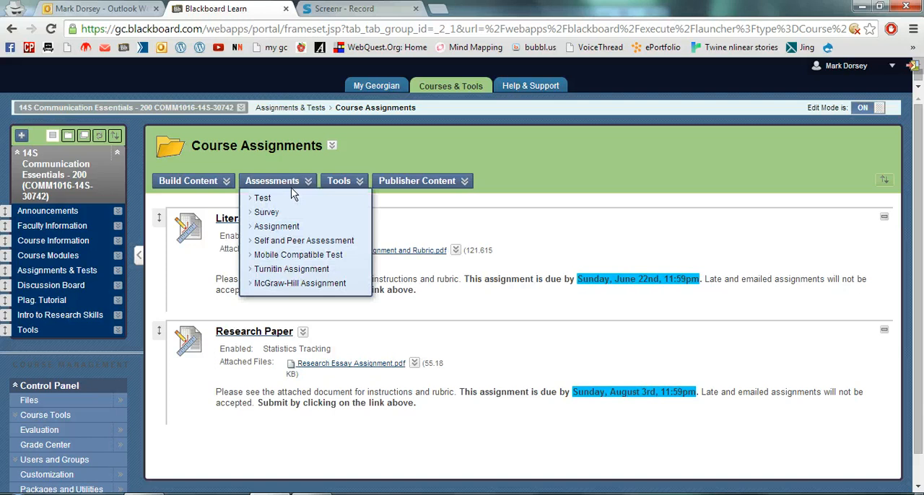
{"action": "mouse_move", "coordinate": [277, 226]}
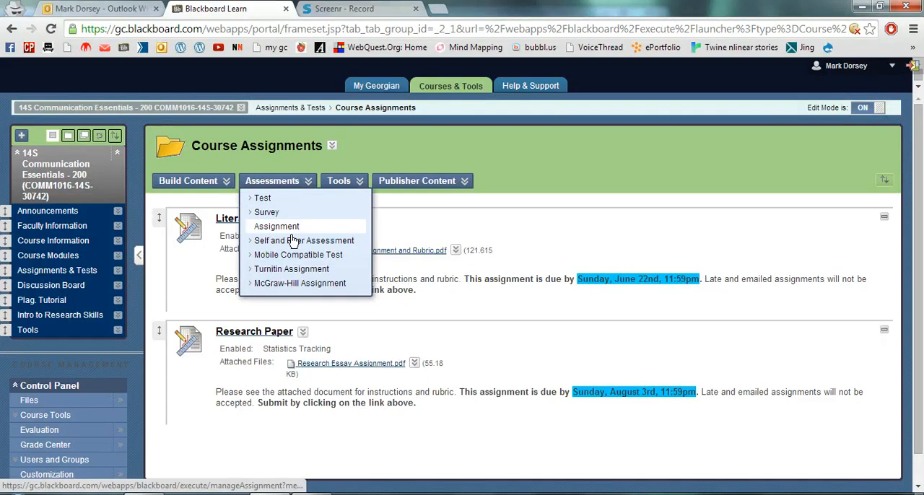
{"action": "mouse_move", "coordinate": [299, 255]}
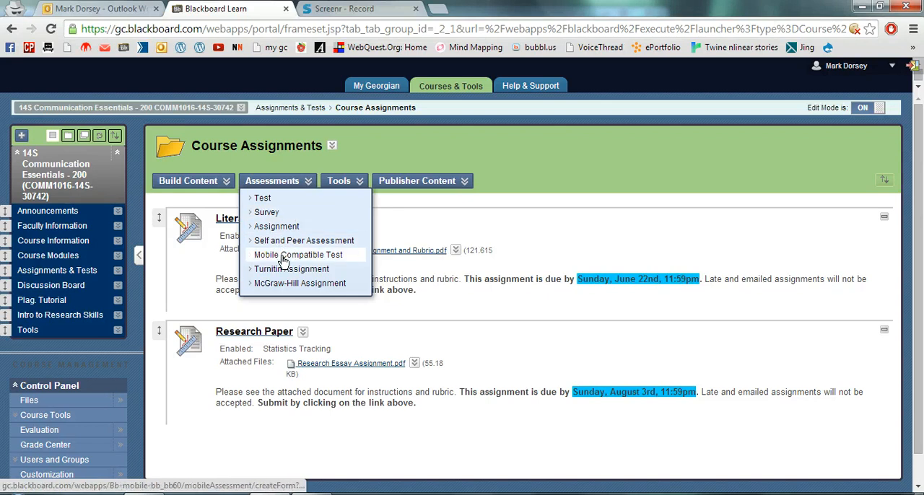
{"action": "mouse_move", "coordinate": [277, 226]}
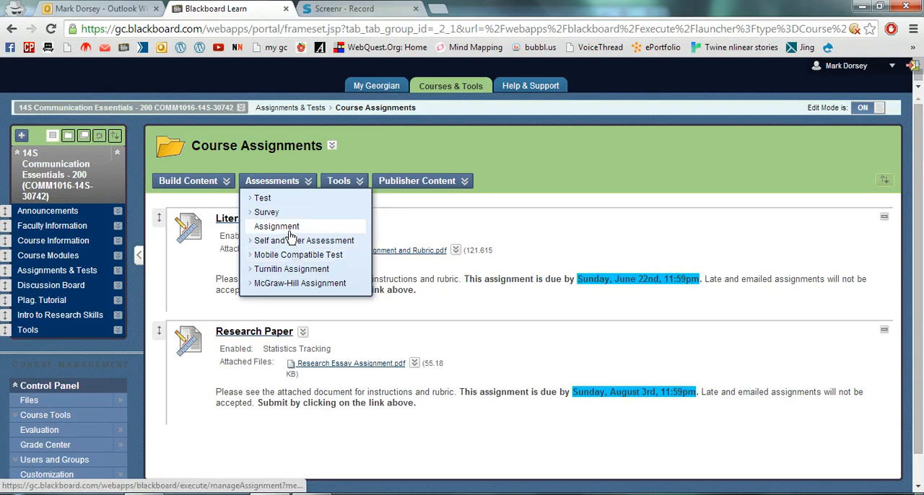
Step: Start a new assignment and name it 'Assignment 3'
{"action": "left_click", "coordinate": [277, 226]}
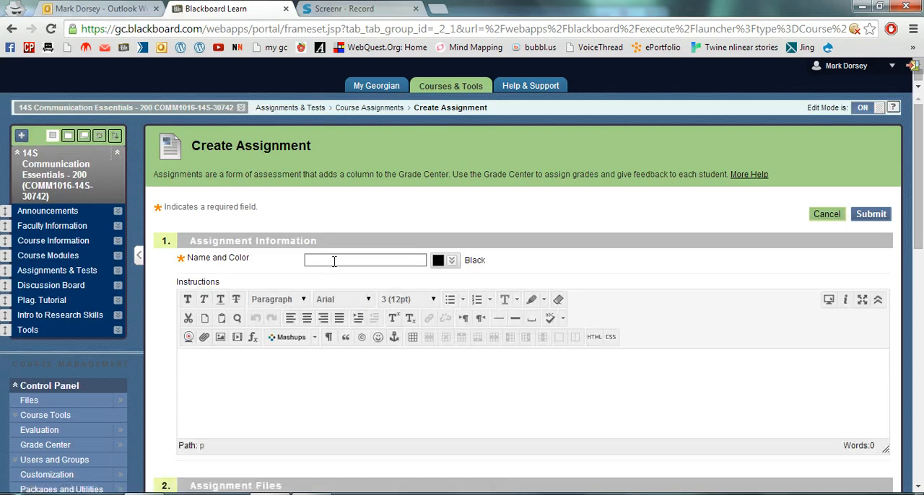
{"action": "type", "text": "Assignment"}
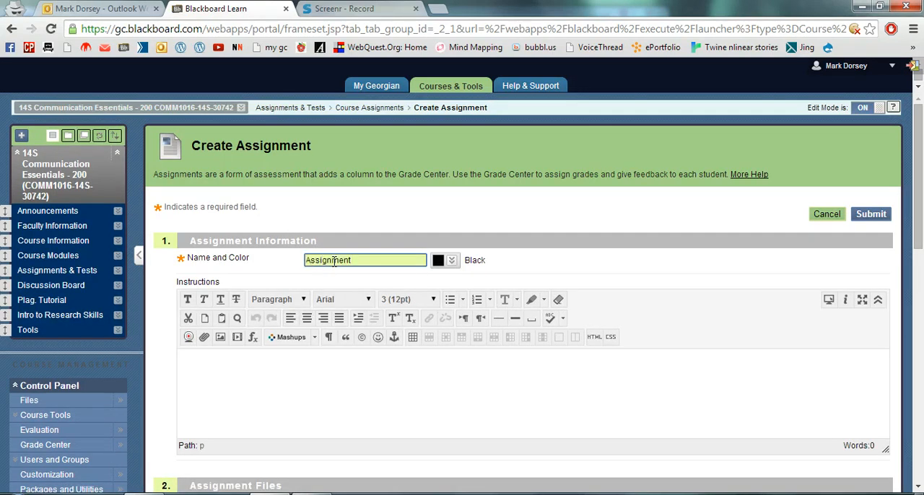
{"action": "type", "text": "3"}
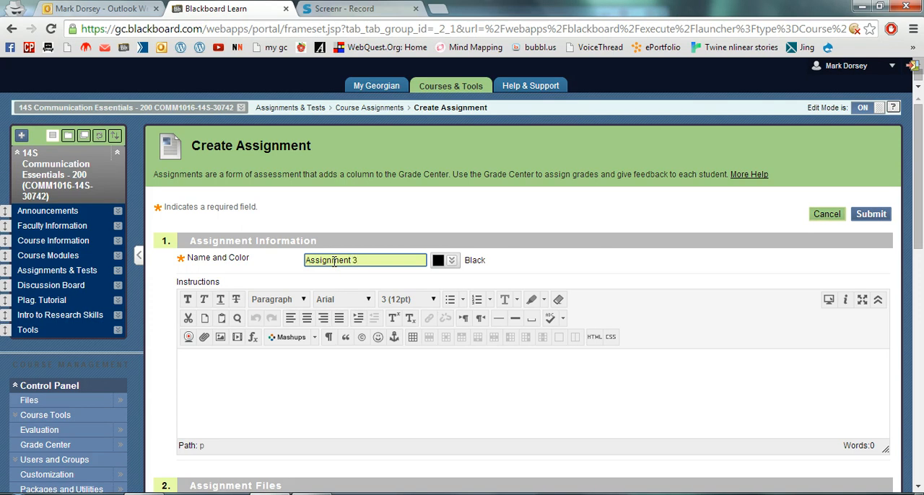
{"action": "left_click", "coordinate": [292, 370]}
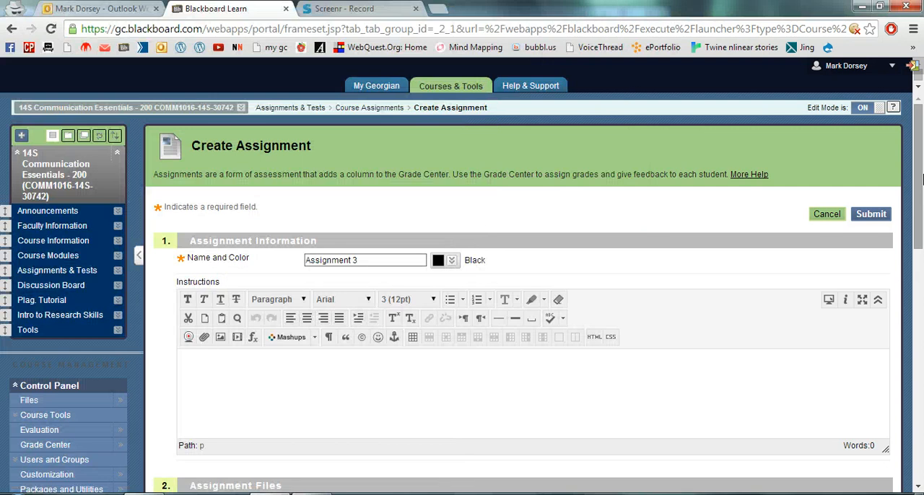
Step: Attach Persuasive Presentation Assignment.docx and enter the instructions 'See the attachment...'
{"action": "scroll", "scroll_direction": "down", "scroll_amount": 3}
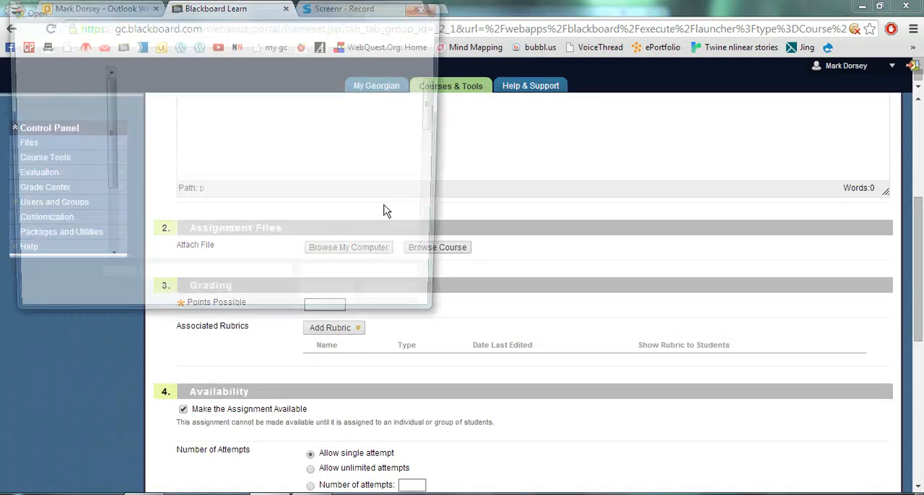
{"action": "left_click", "coordinate": [348, 247]}
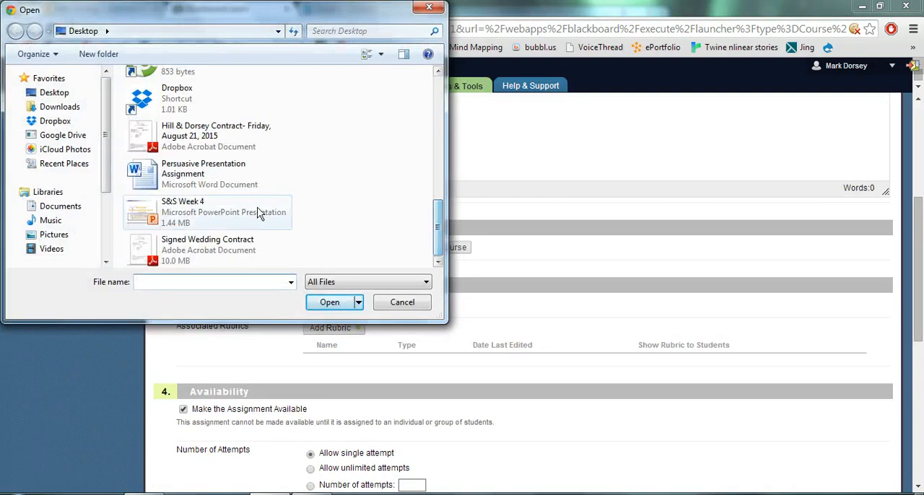
{"action": "left_click", "coordinate": [329, 302]}
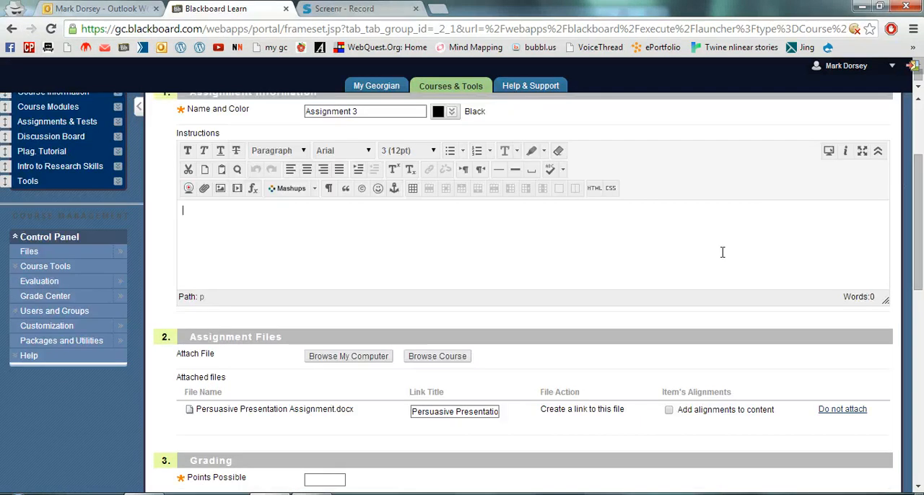
{"action": "type", "text": "See the at"}
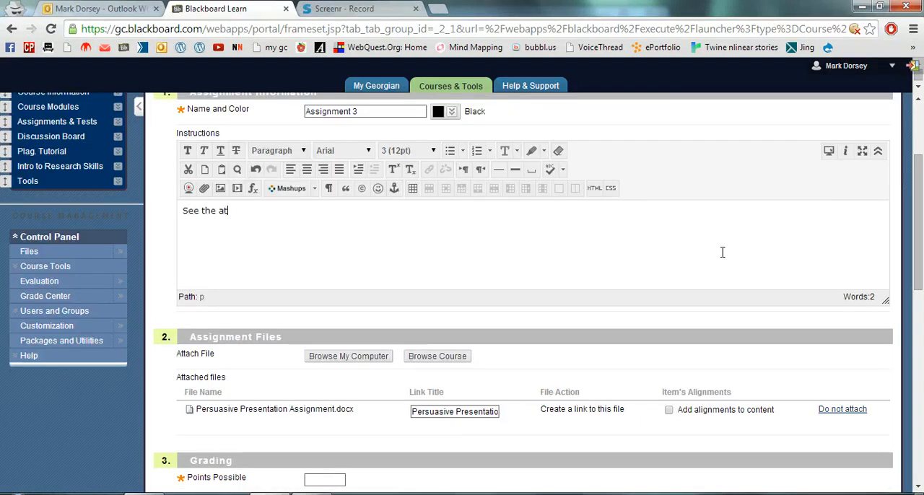
{"action": "type", "text": "tachmment..."}
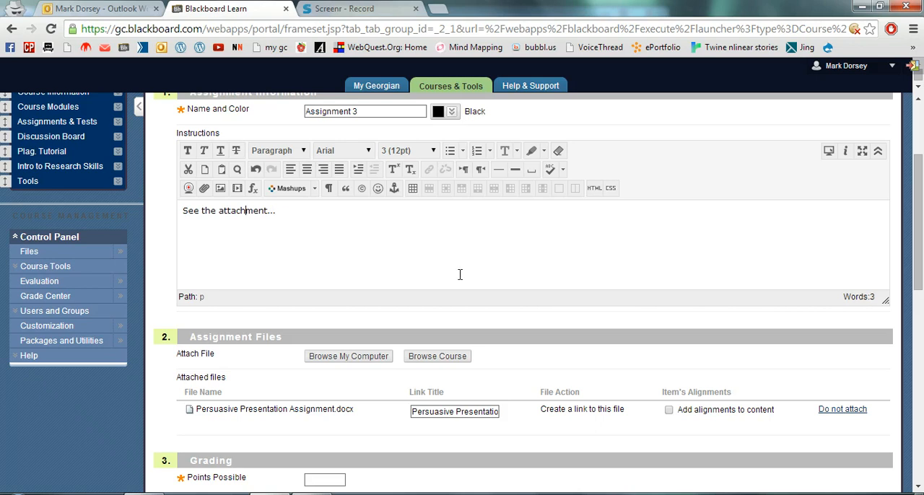
{"action": "scroll", "scroll_direction": "down", "scroll_amount": 3}
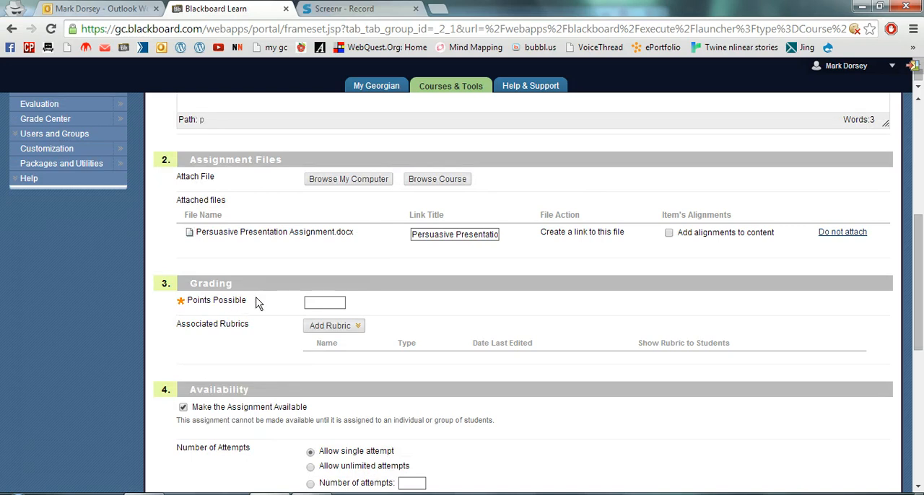
{"action": "left_click", "coordinate": [324, 302]}
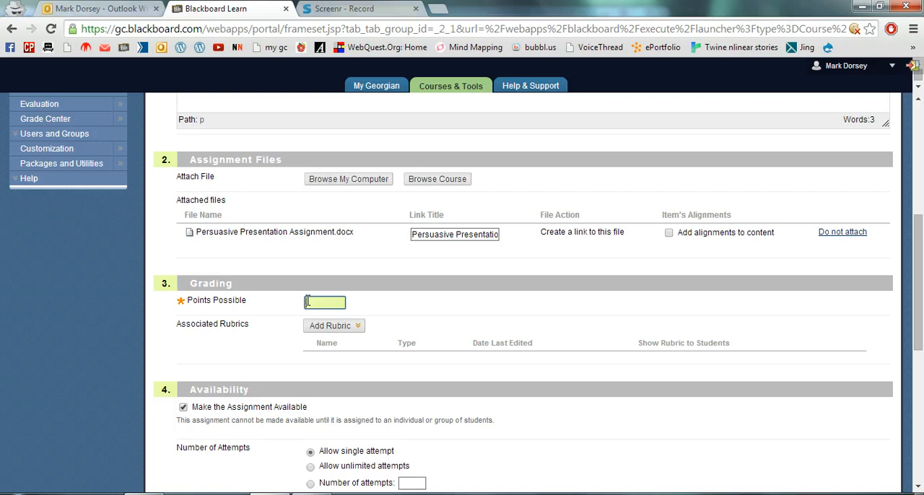
{"action": "type", "text": "20"}
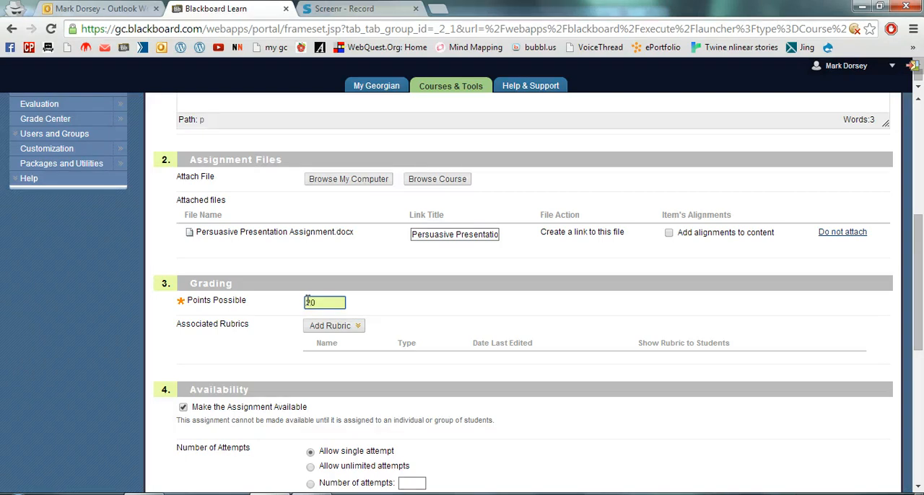
{"action": "type", "text": "20"}
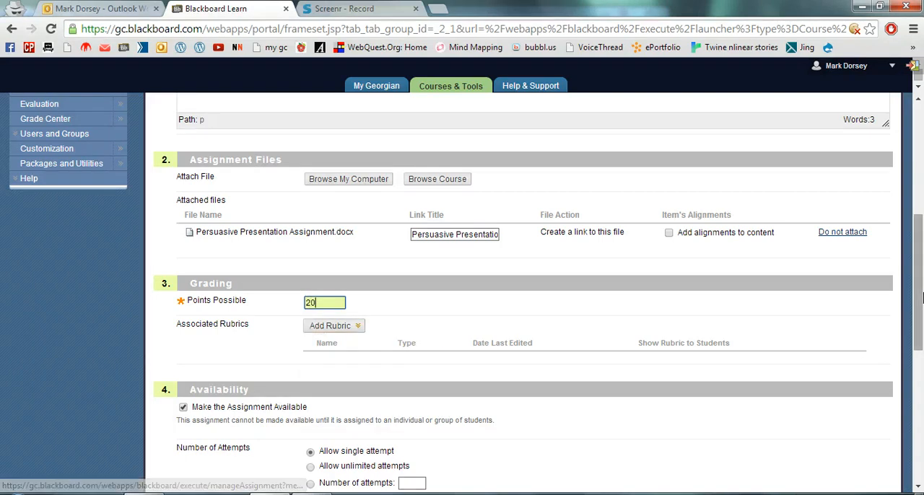
{"action": "scroll", "scroll_direction": "down", "scroll_amount": 3}
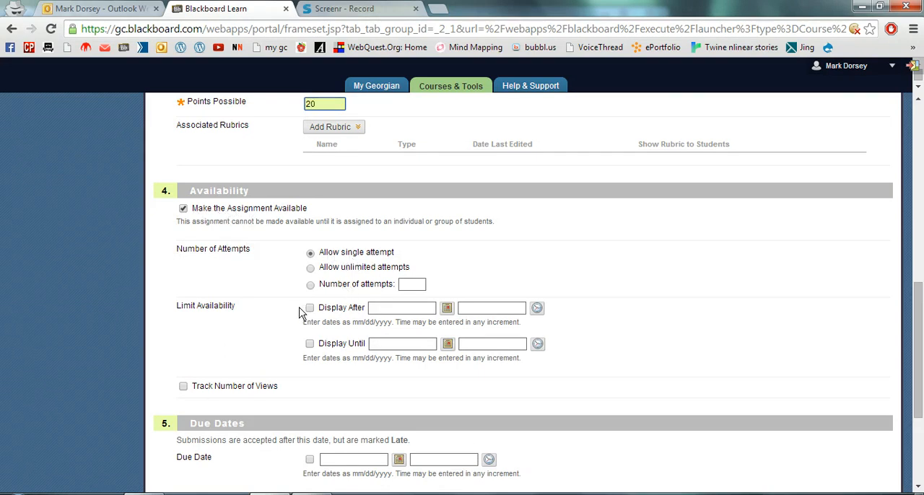
{"action": "mouse_move", "coordinate": [246, 304]}
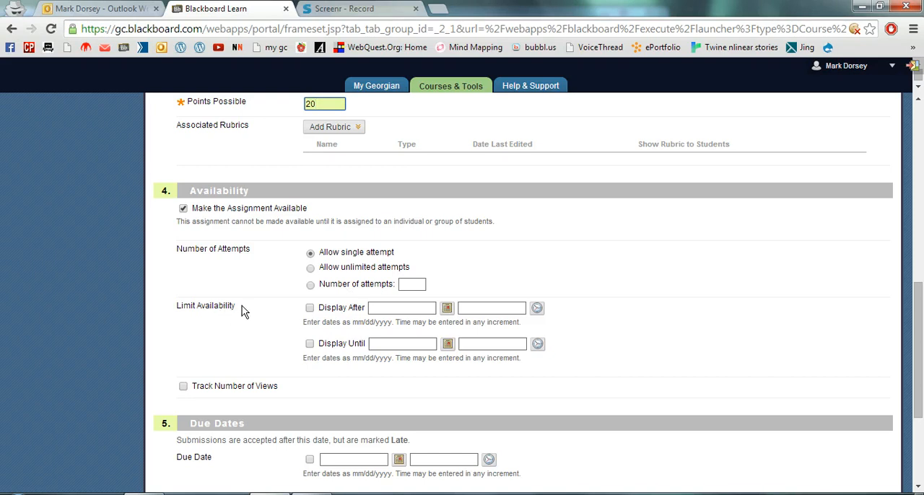
{"action": "mouse_move", "coordinate": [345, 333]}
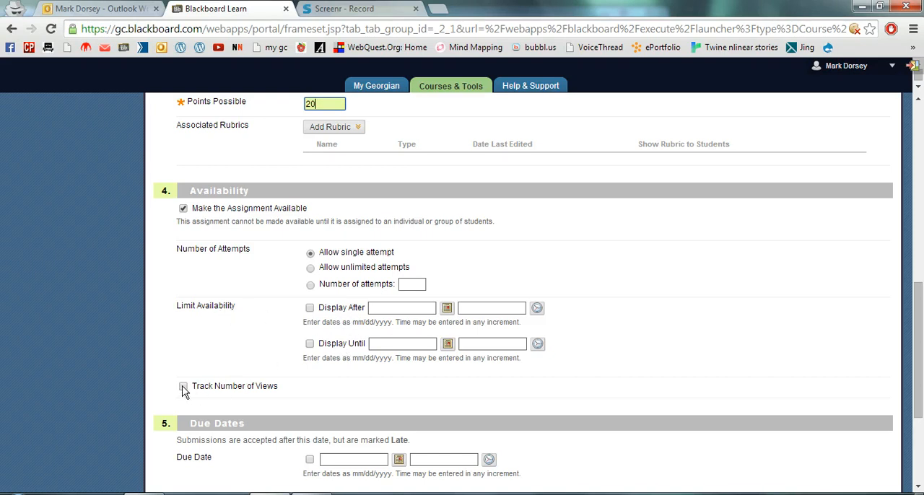
{"action": "left_click", "coordinate": [182, 386]}
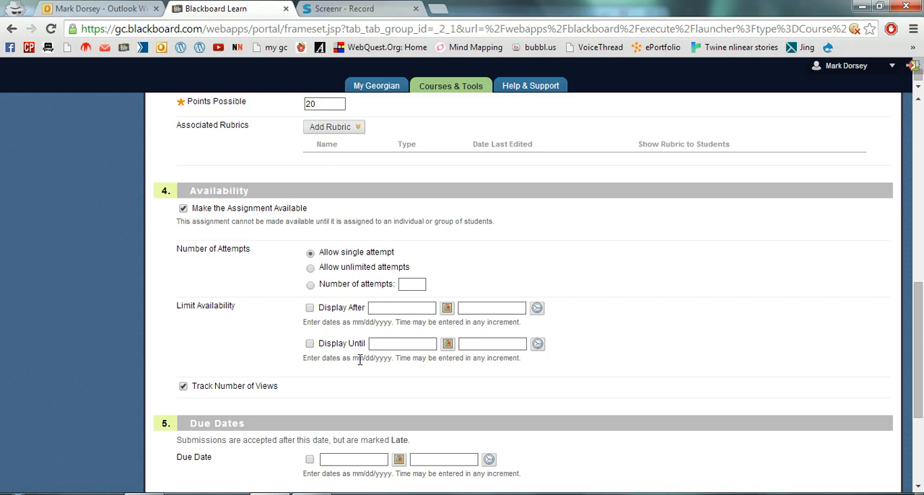
{"action": "mouse_move", "coordinate": [324, 289]}
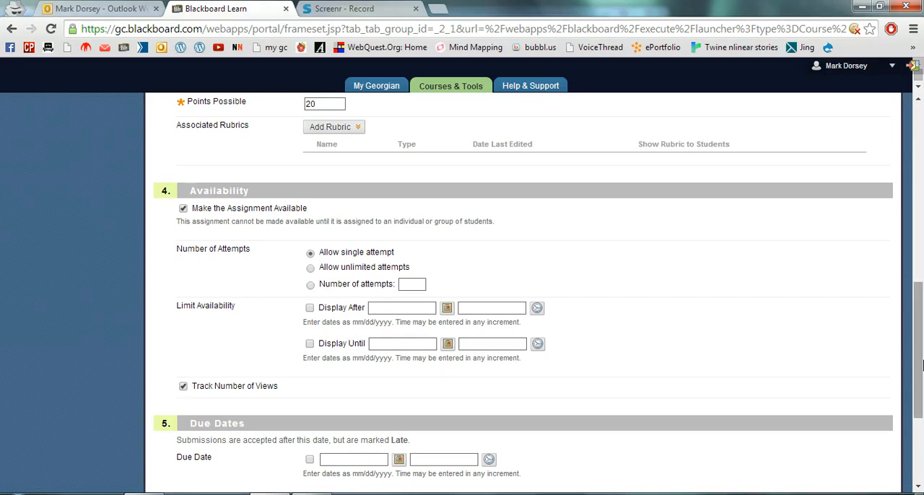
{"action": "scroll", "scroll_direction": "down", "scroll_amount": 3}
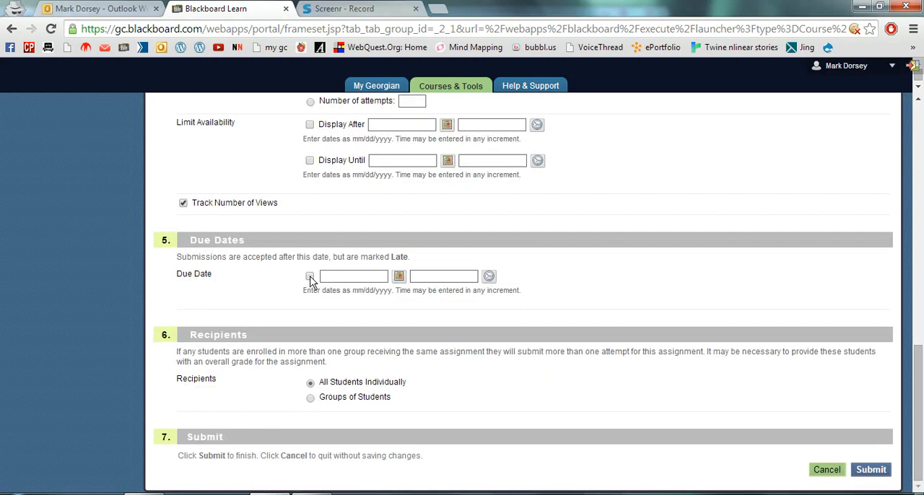
{"action": "mouse_move", "coordinate": [400, 276]}
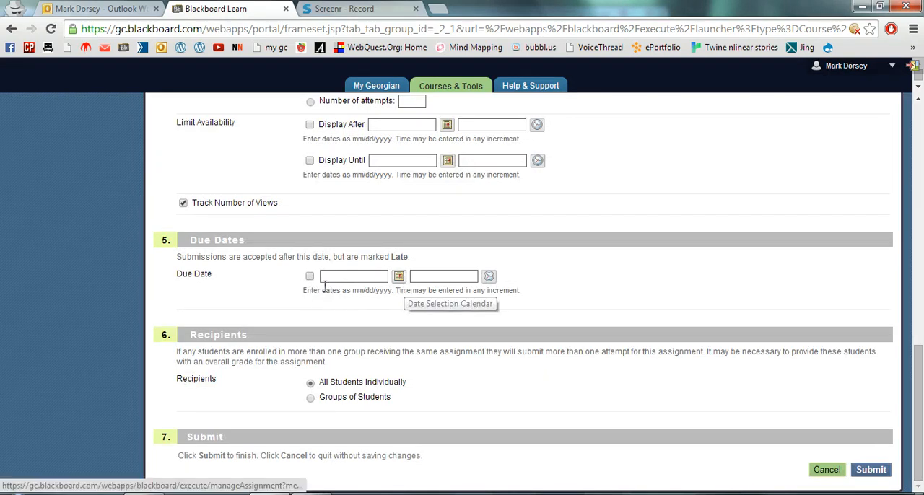
{"action": "mouse_move", "coordinate": [342, 405]}
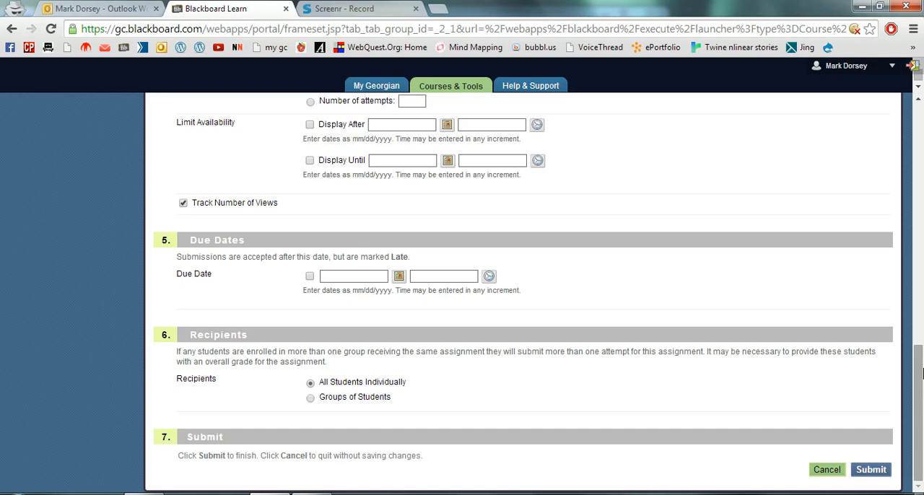
{"action": "scroll", "scroll_direction": "up", "scroll_amount": 3}
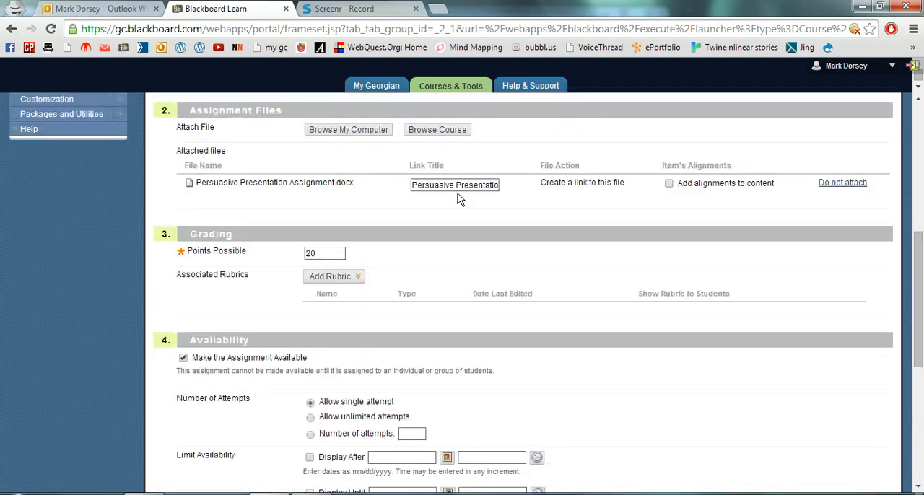
Step: Open the Add Rubric menu in the Grading section of Assignment 3
{"action": "left_click", "coordinate": [334, 277]}
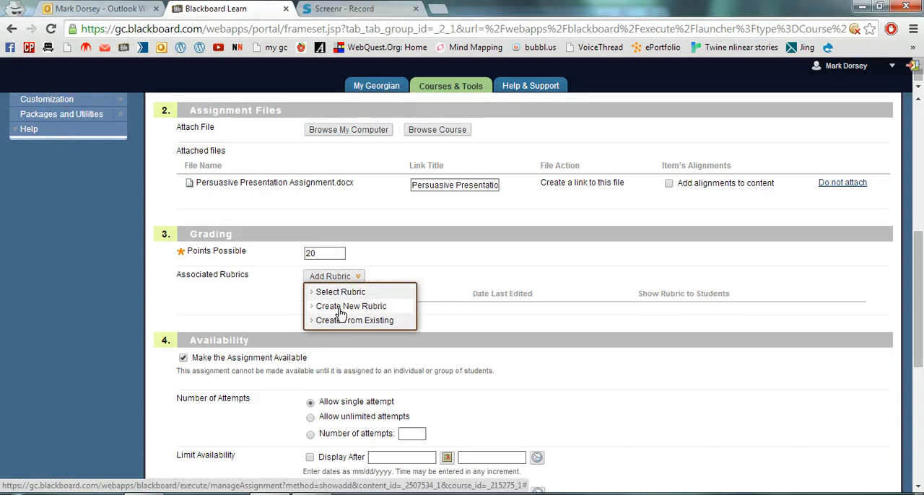
Step: Create a new rubric named 'Rubric 3' with description 'This is a rubric.'
{"action": "left_click", "coordinate": [351, 306]}
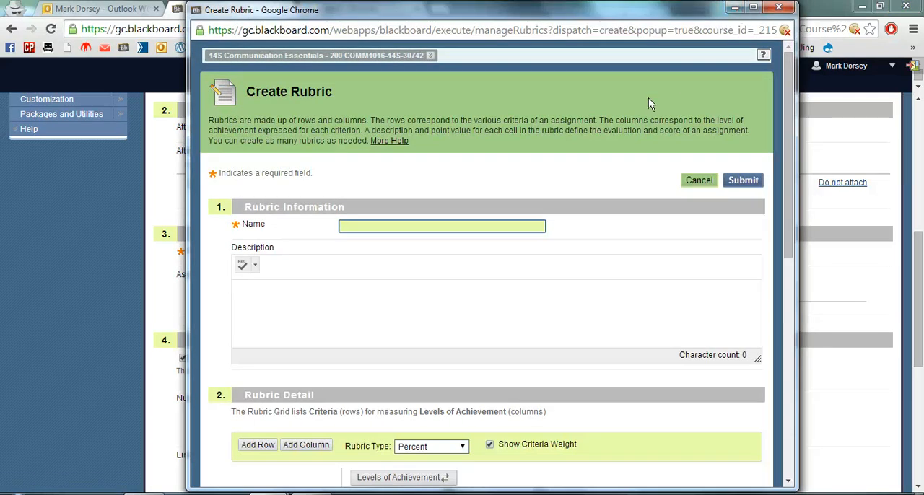
{"action": "type", "text": "R"}
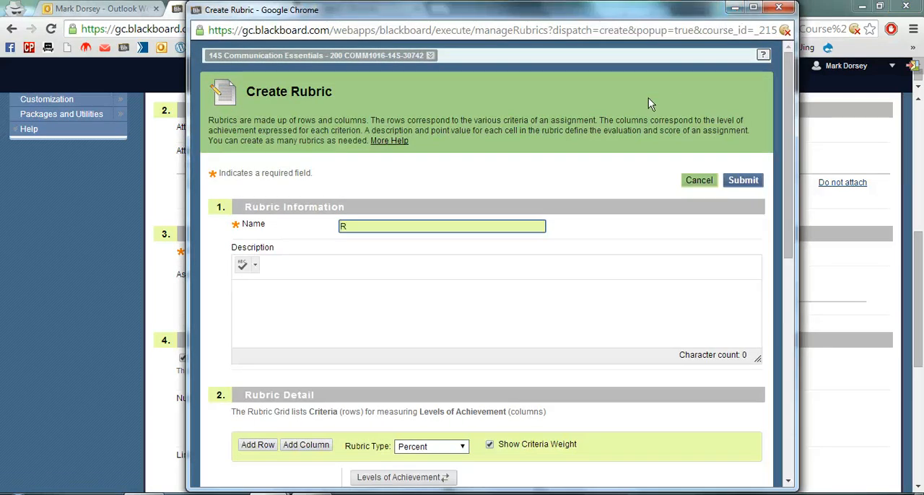
{"action": "type", "text": "ubric 3"}
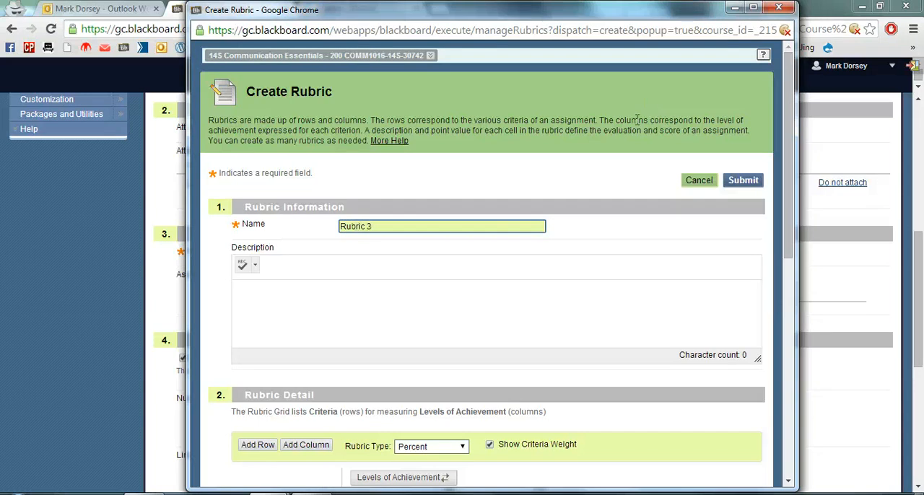
{"action": "type", "text": "This"}
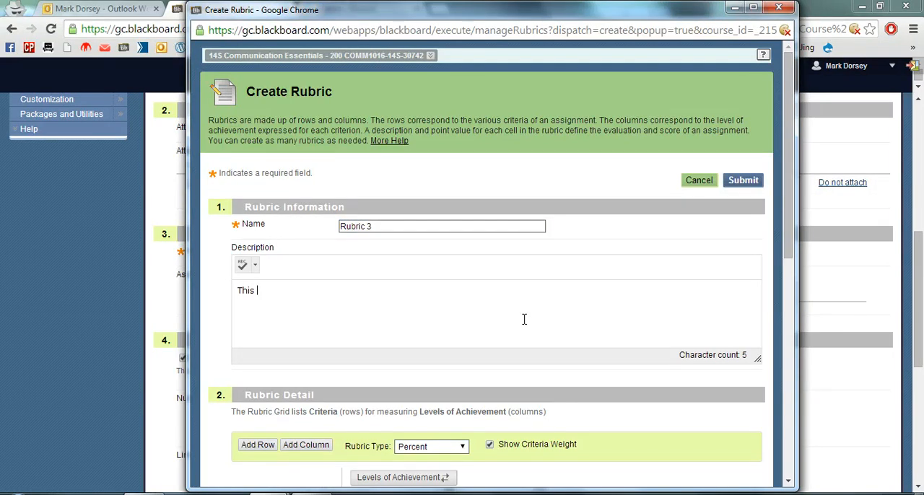
{"action": "type", "text": "is a rubric."}
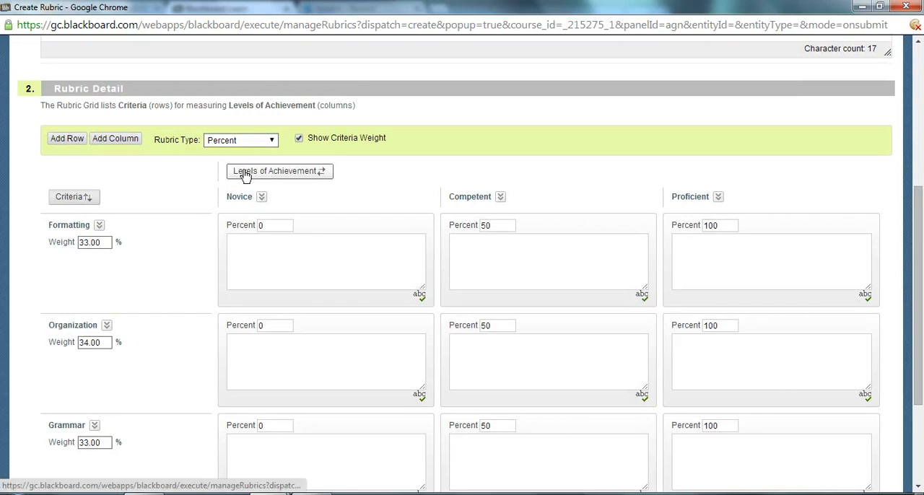
Step: Rename the criteria to 'Formatting and APA' and 'Organization and Structure'
{"action": "scroll", "scroll_direction": "down", "scroll_amount": 3}
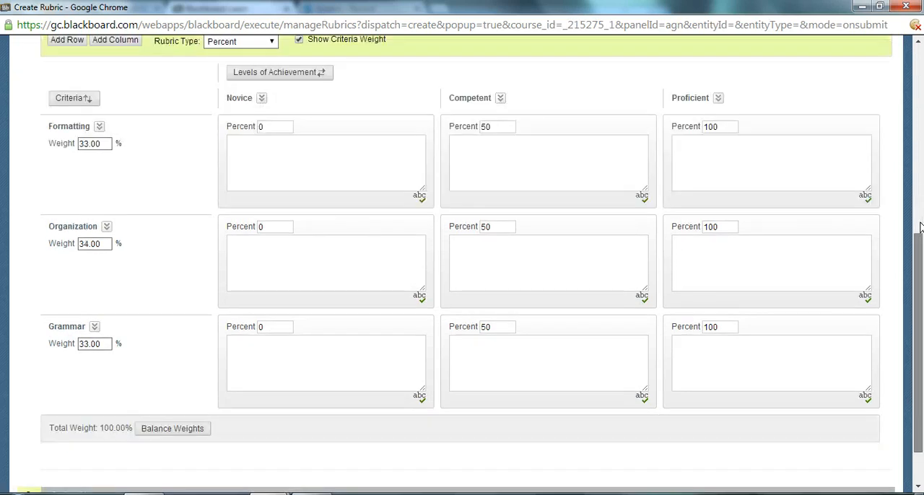
{"action": "scroll", "scroll_direction": "down", "scroll_amount": 3}
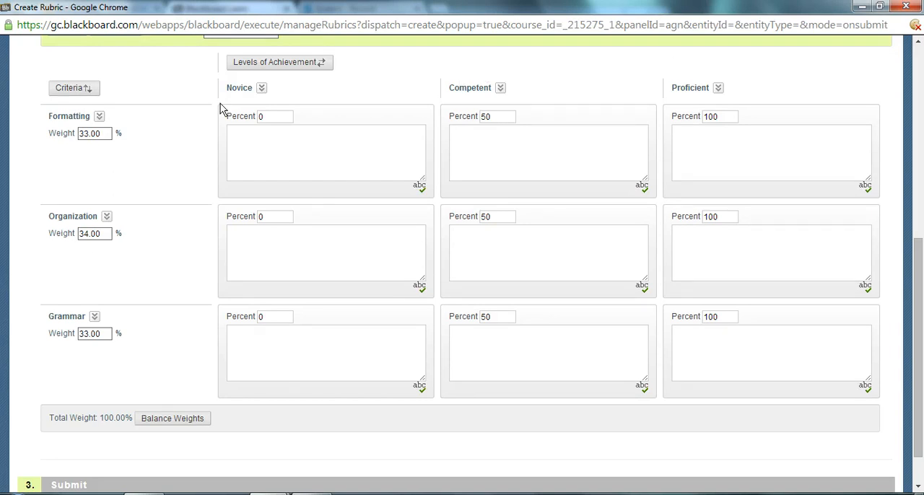
{"action": "mouse_move", "coordinate": [133, 104]}
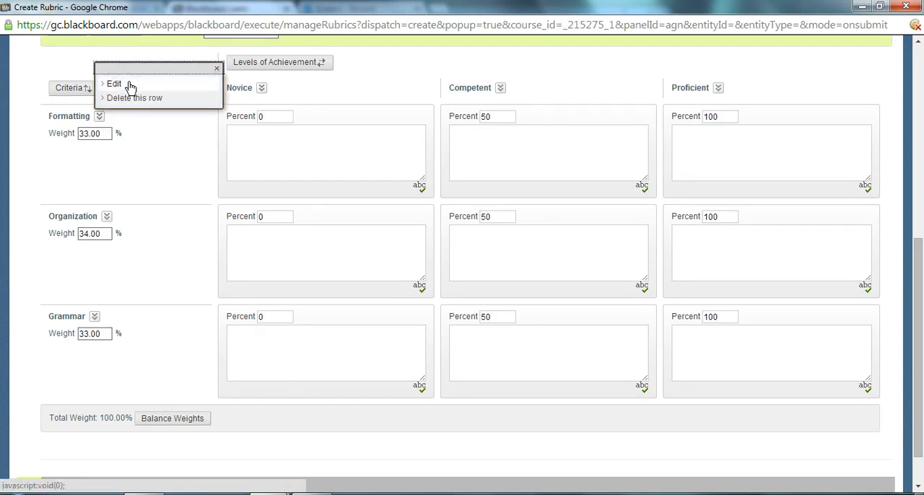
{"action": "left_click", "coordinate": [113, 83]}
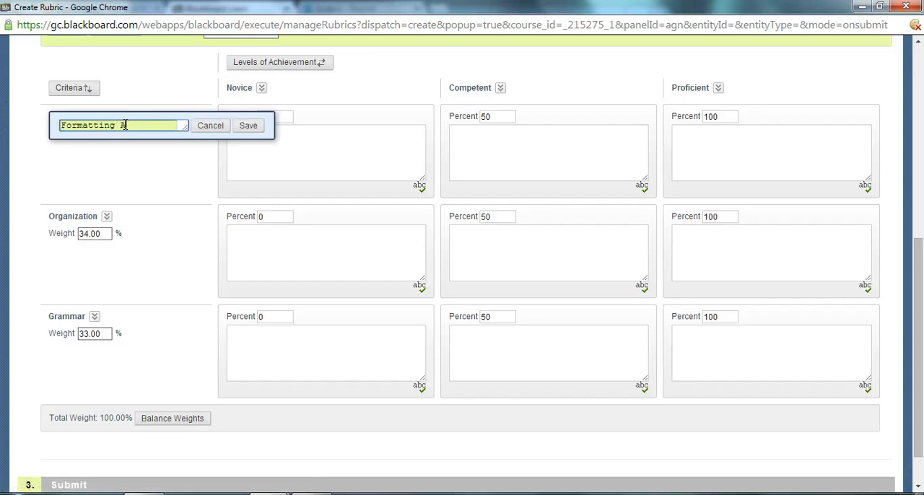
{"action": "type", "text": "and APA"}
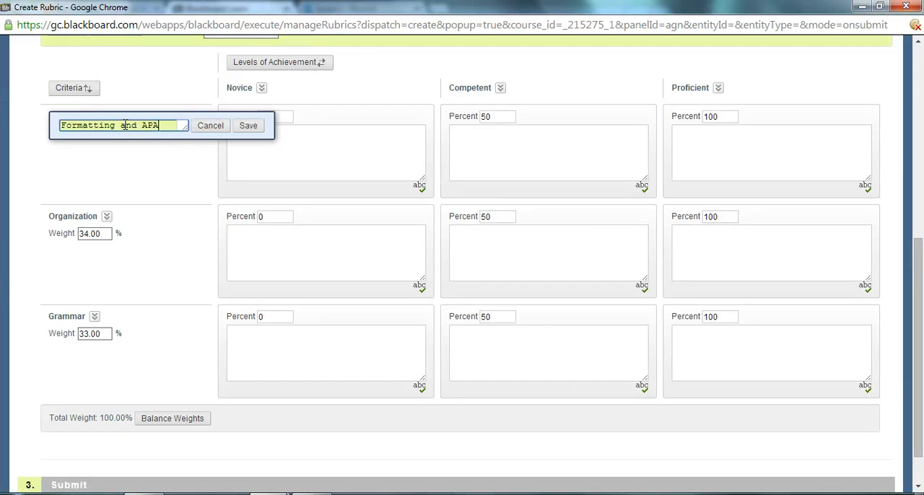
{"action": "left_click", "coordinate": [248, 125]}
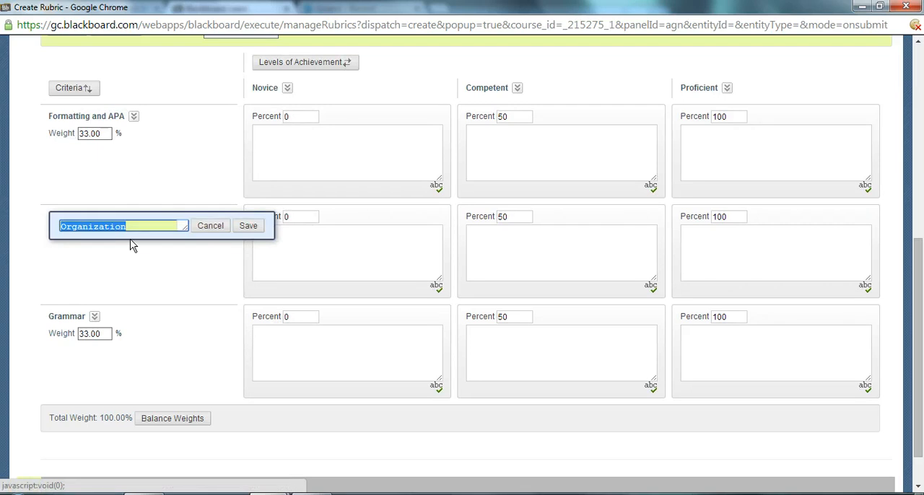
{"action": "type", "text": "Structure"}
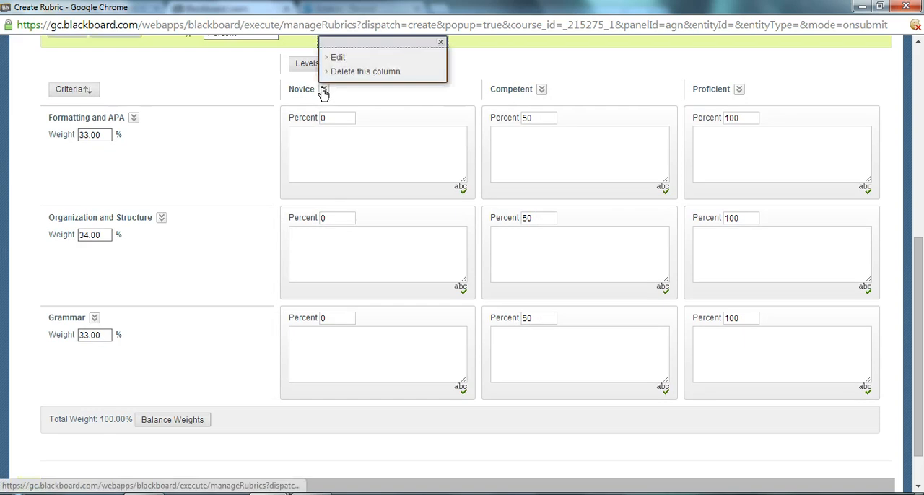
Step: Rename the Novice and Proficient levels to 'Level 1' and 'Level 3'
{"action": "left_click", "coordinate": [337, 57]}
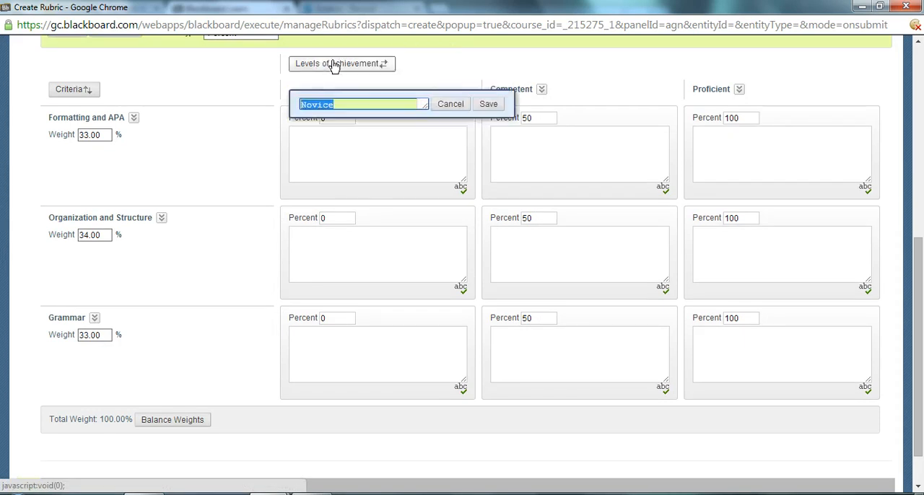
{"action": "type", "text": "Level 1"}
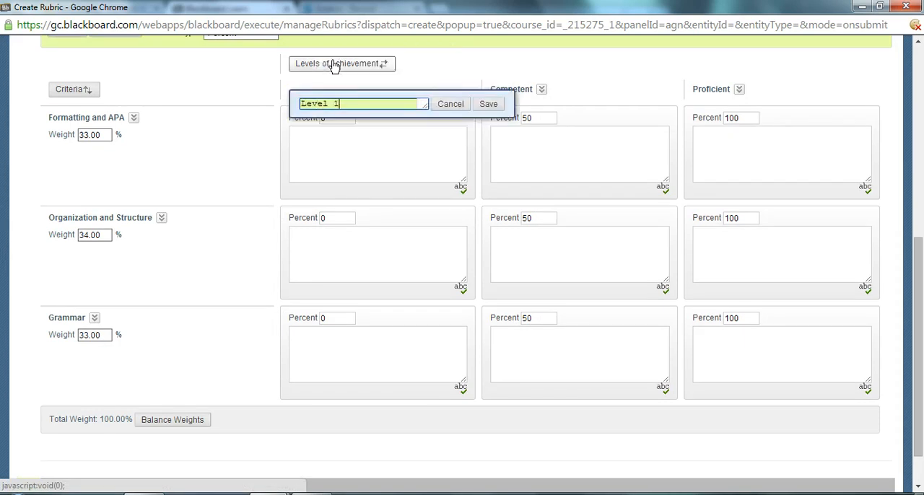
{"action": "left_click", "coordinate": [488, 103]}
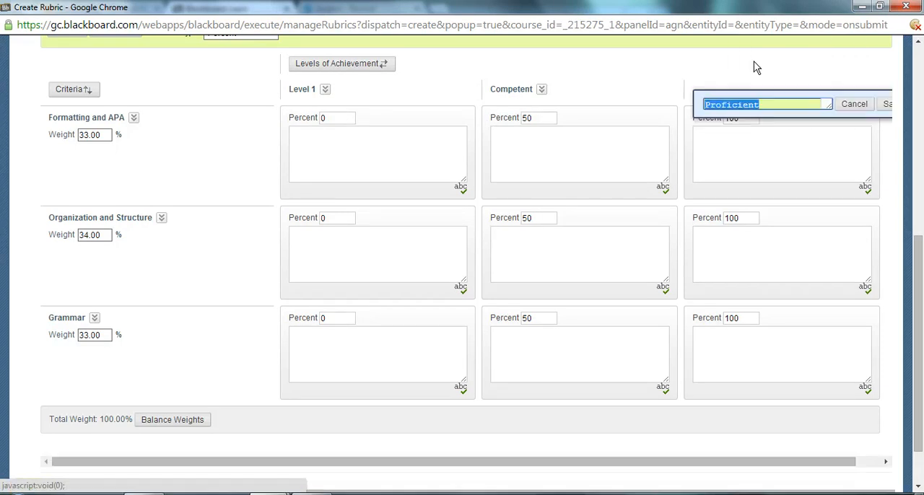
{"action": "type", "text": "Level 3"}
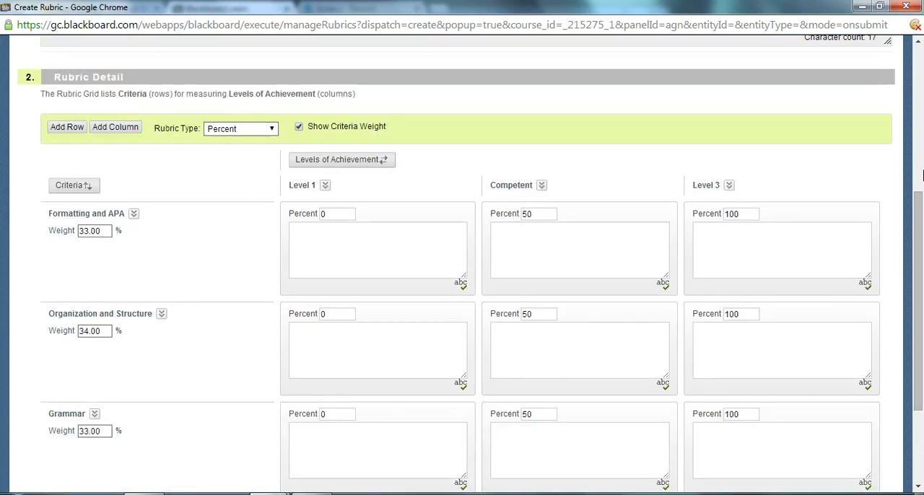
{"action": "mouse_move", "coordinate": [342, 159]}
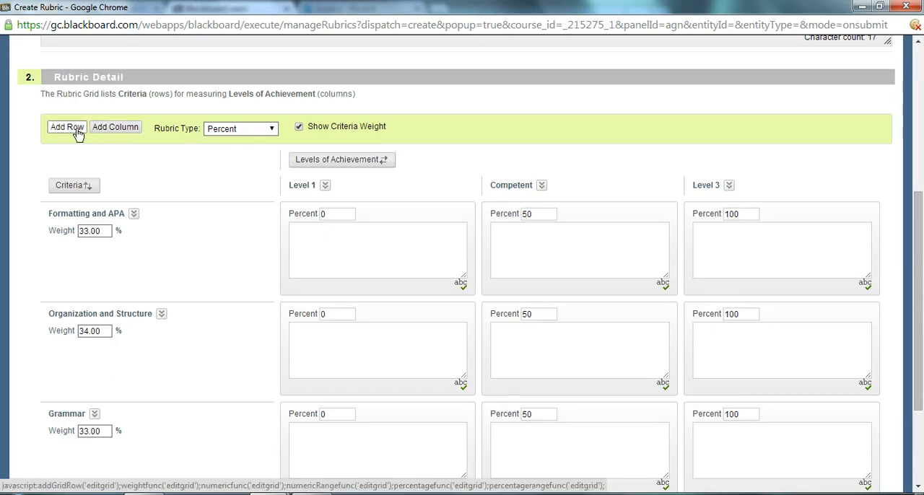
Step: Add a new criterion row named 'Communication'
{"action": "left_click", "coordinate": [66, 128]}
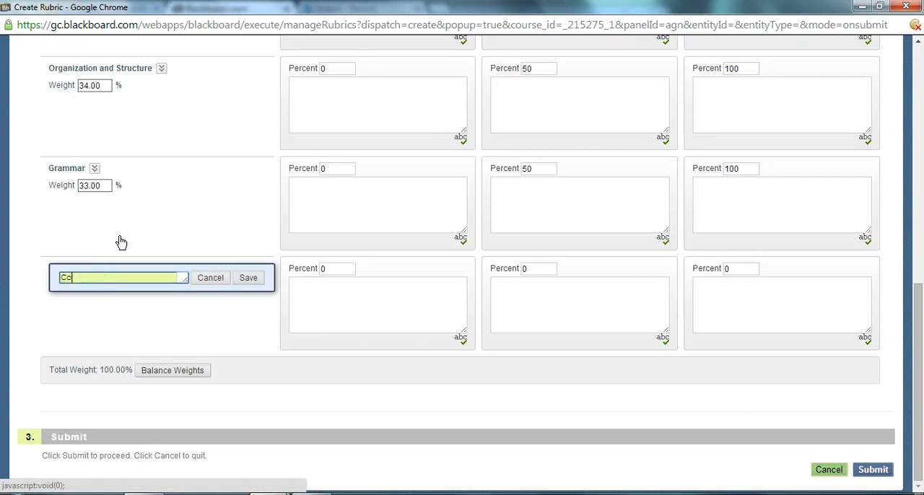
{"action": "type", "text": "Communication"}
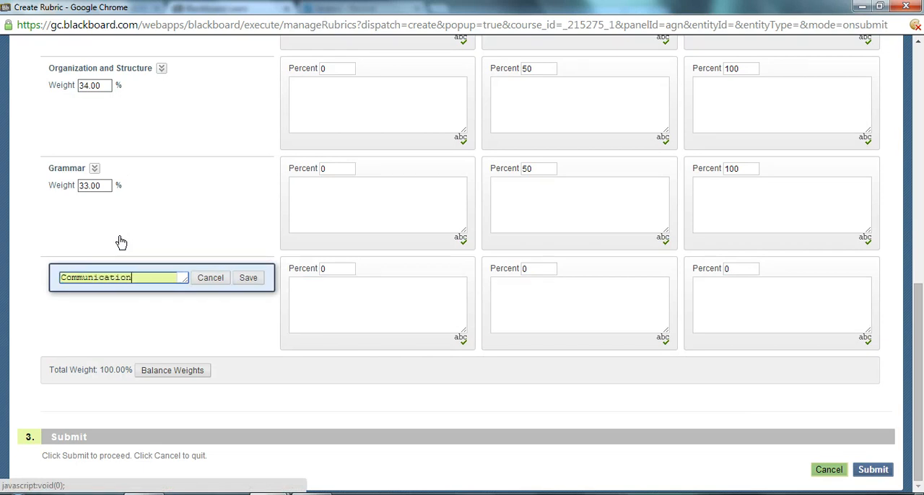
{"action": "left_click", "coordinate": [247, 278]}
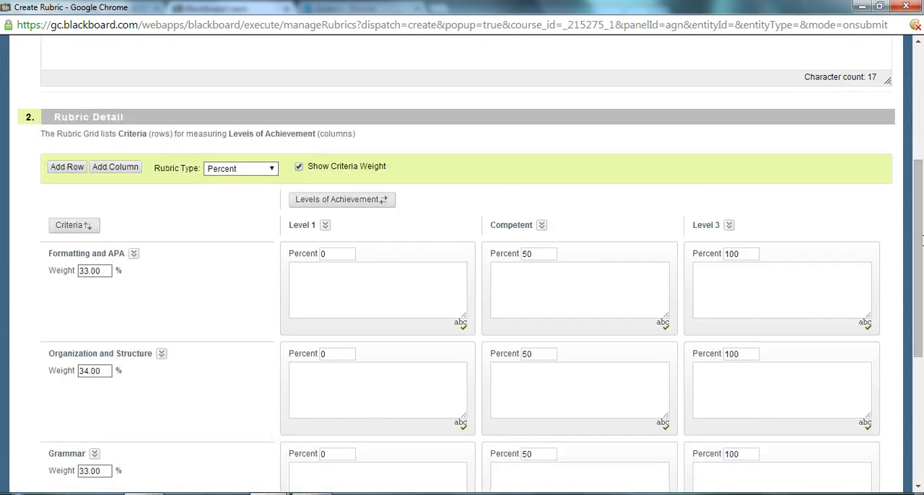
{"action": "mouse_move", "coordinate": [549, 237]}
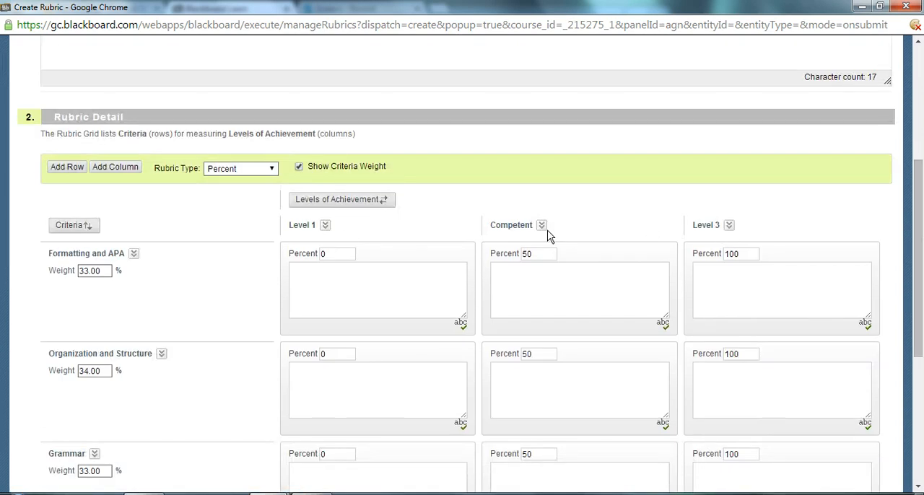
Step: Add a fourth achievement level column and rename it 'Level 4'
{"action": "left_click", "coordinate": [115, 167]}
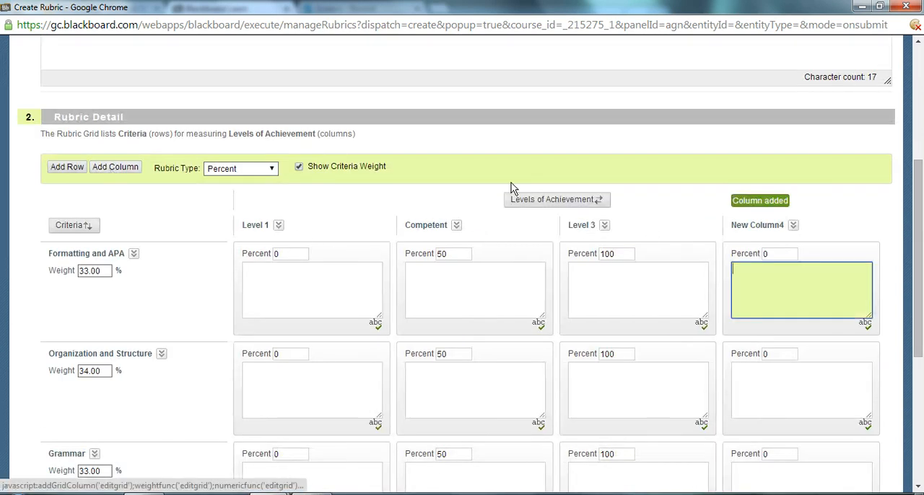
{"action": "left_click", "coordinate": [794, 225]}
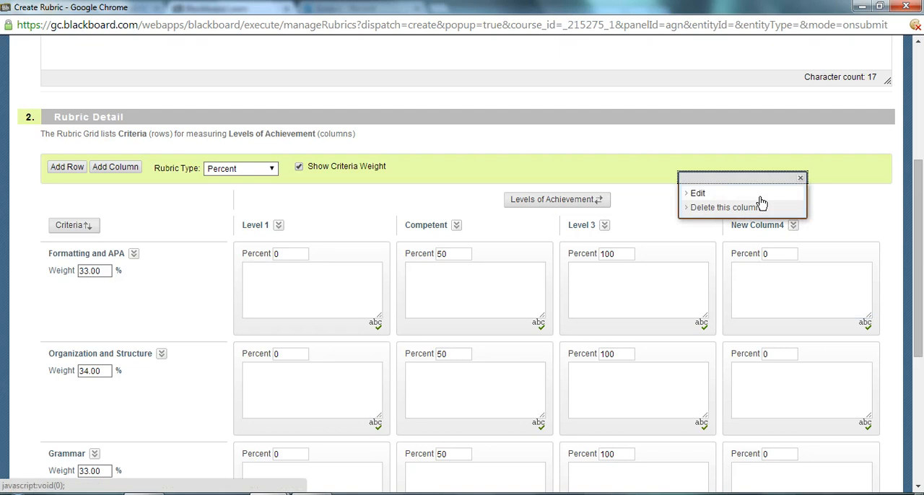
{"action": "left_click", "coordinate": [698, 192]}
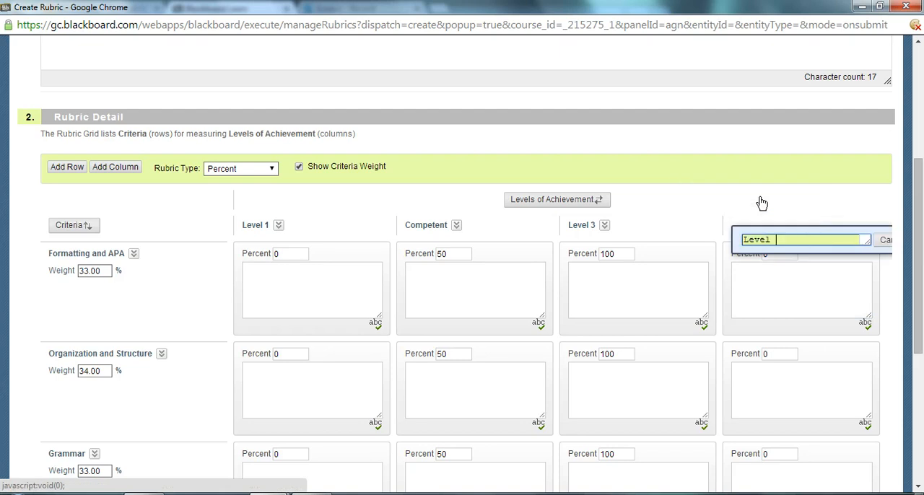
{"action": "scroll", "scroll_direction": "down", "scroll_amount": 3}
{"action": "type", "text": " 4"}
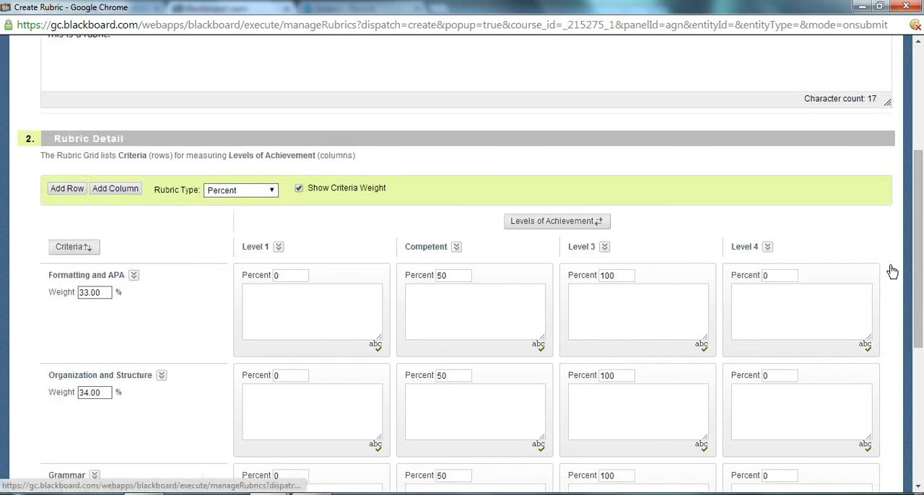
Step: Paste the PPT slides, narration and APA description into the Formatting and APA Level 4 cell
{"action": "scroll", "scroll_direction": "down", "scroll_amount": 3}
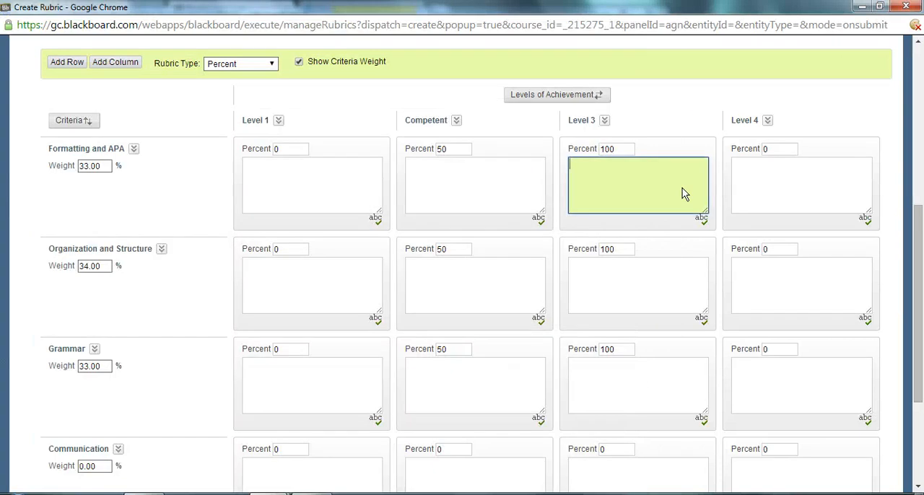
{"action": "right_click", "coordinate": [802, 184]}
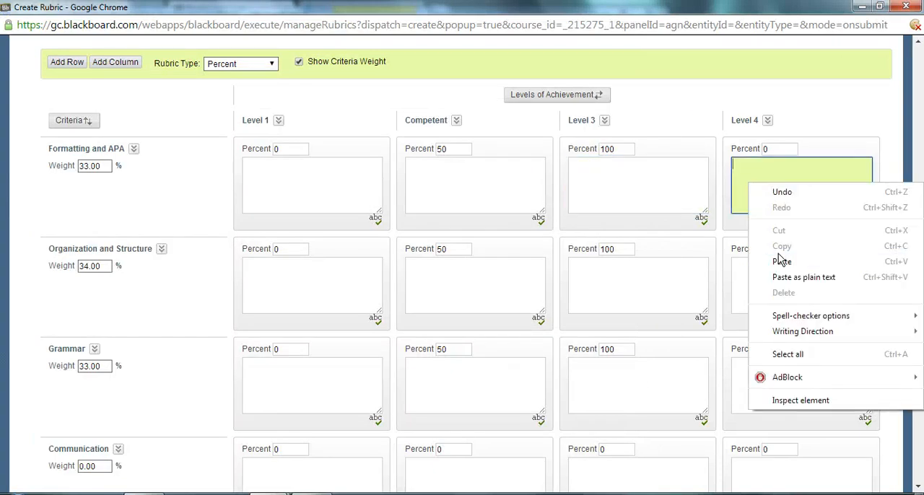
{"action": "left_click", "coordinate": [782, 261]}
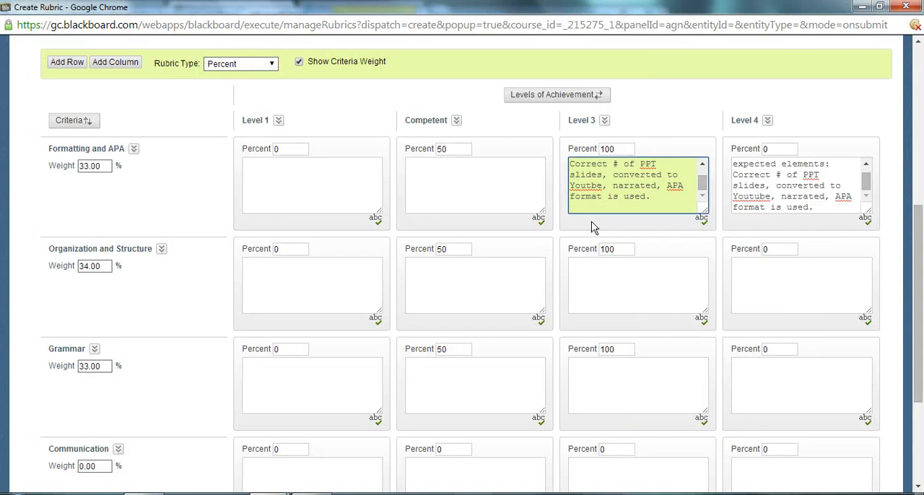
{"action": "mouse_move", "coordinate": [912, 268]}
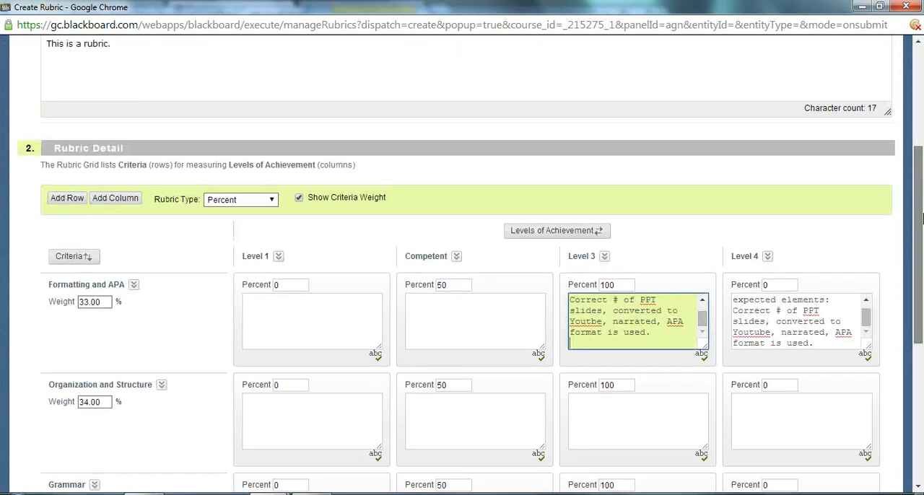
Step: Switch the rubric type to Point Range
{"action": "left_click", "coordinate": [241, 241]}
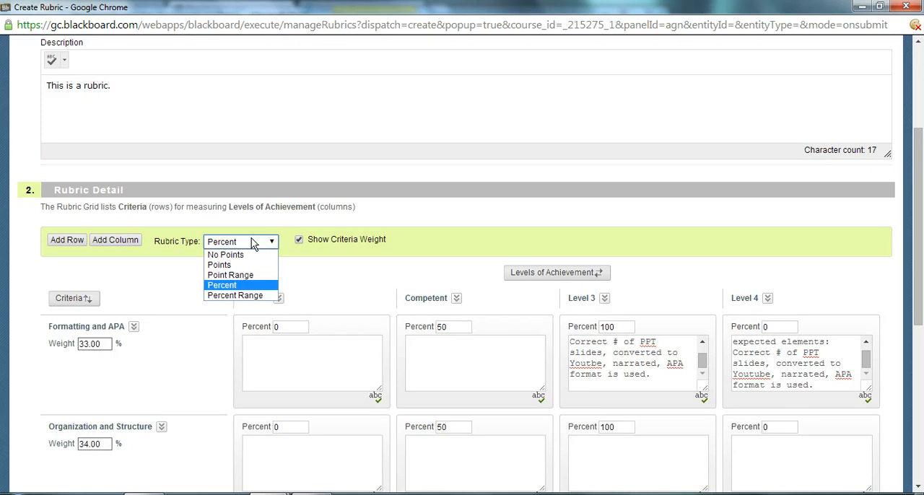
{"action": "mouse_move", "coordinate": [241, 265]}
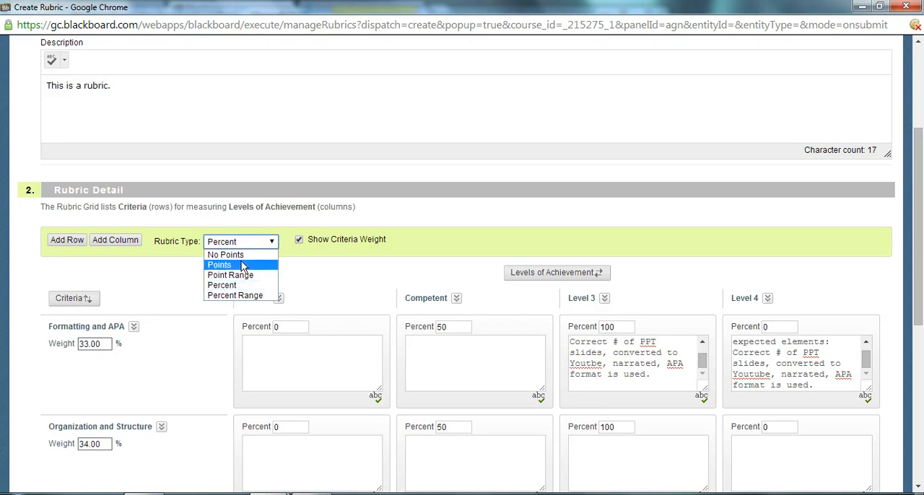
{"action": "left_click", "coordinate": [230, 275]}
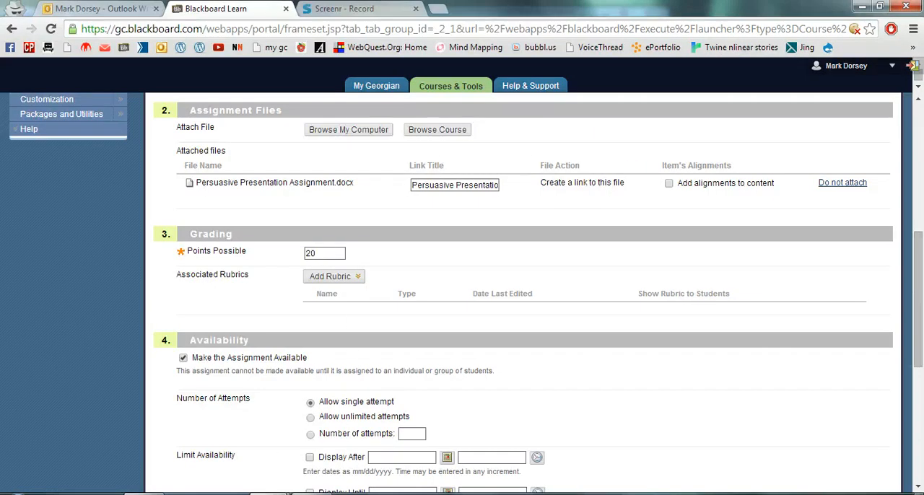
{"action": "left_click", "coordinate": [330, 277]}
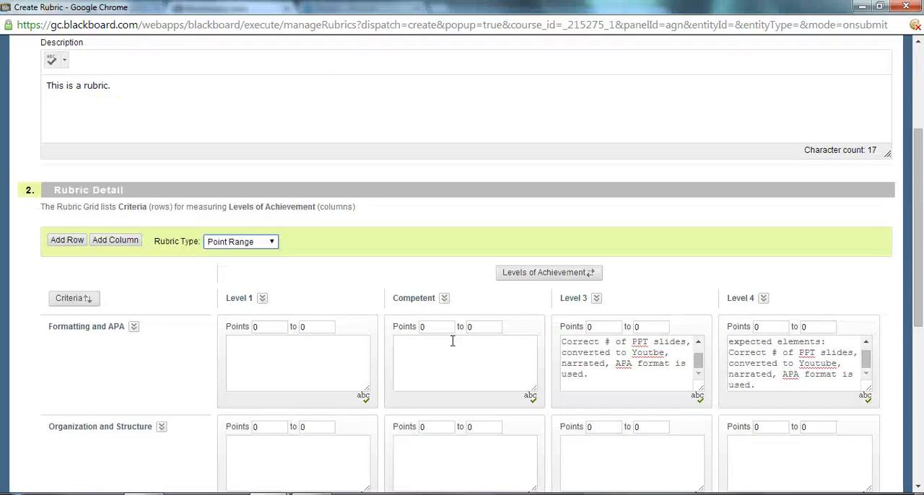
Step: Set the Level 4 maximum to 5 for Formatting and APA and Organization and Structure
{"action": "scroll", "scroll_direction": "down", "scroll_amount": 3}
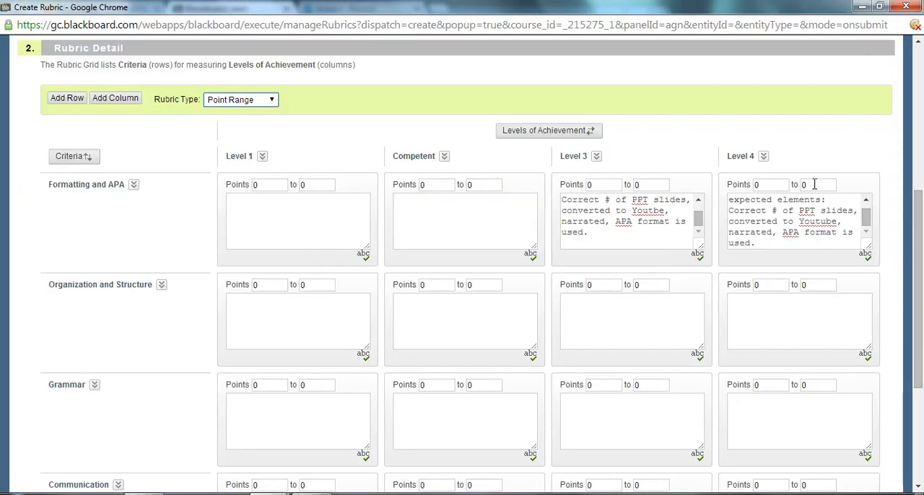
{"action": "scroll", "scroll_direction": "down", "scroll_amount": 3}
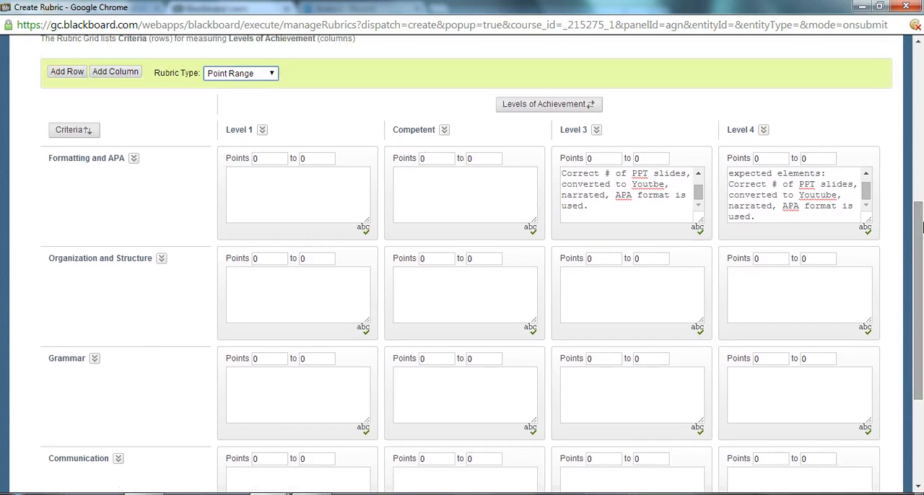
{"action": "left_click", "coordinate": [819, 159]}
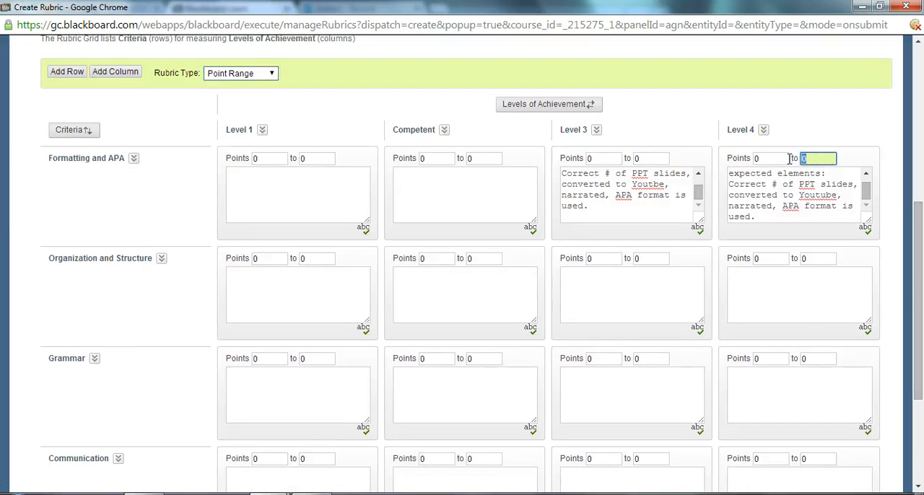
{"action": "type", "text": "5"}
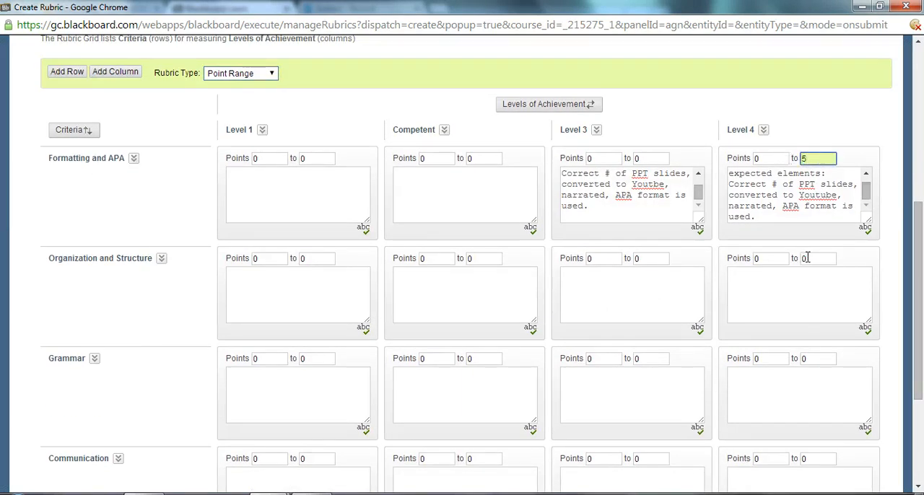
{"action": "left_click", "coordinate": [819, 258]}
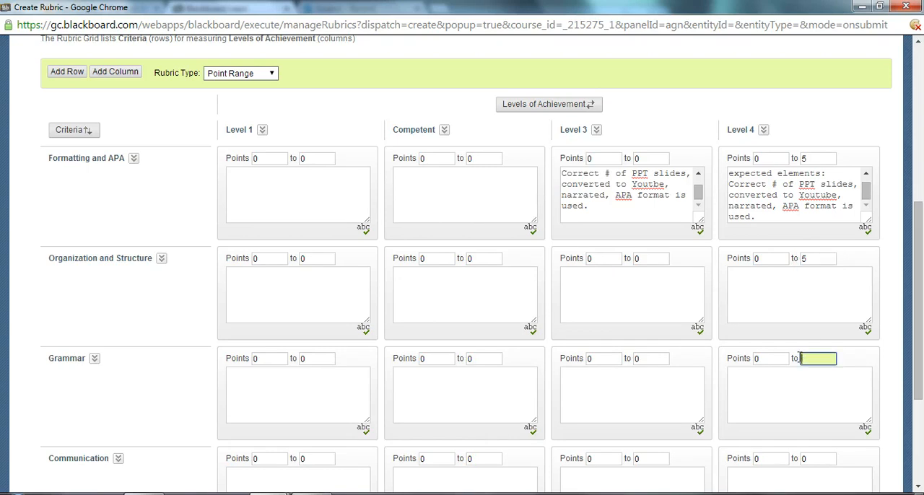
{"action": "type", "text": "5"}
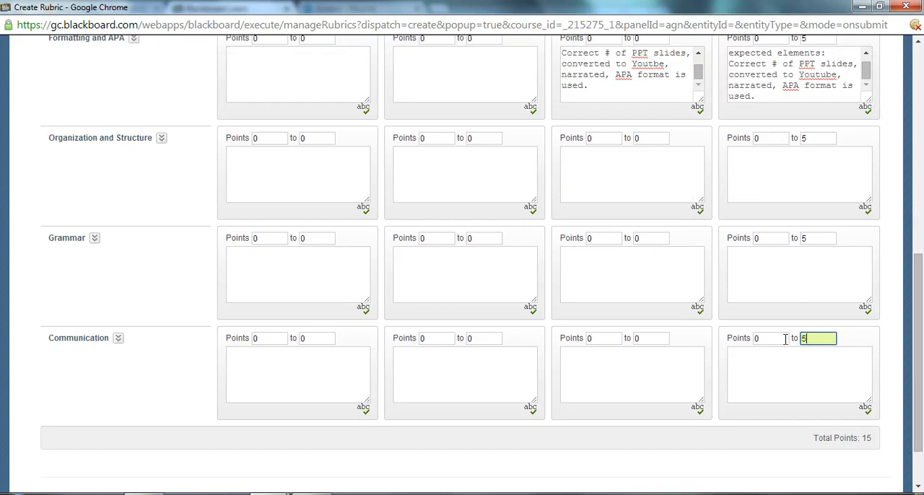
Step: Submit Rubric 3, then submit the Assignment 3 form
{"action": "scroll", "scroll_direction": "down", "scroll_amount": 3}
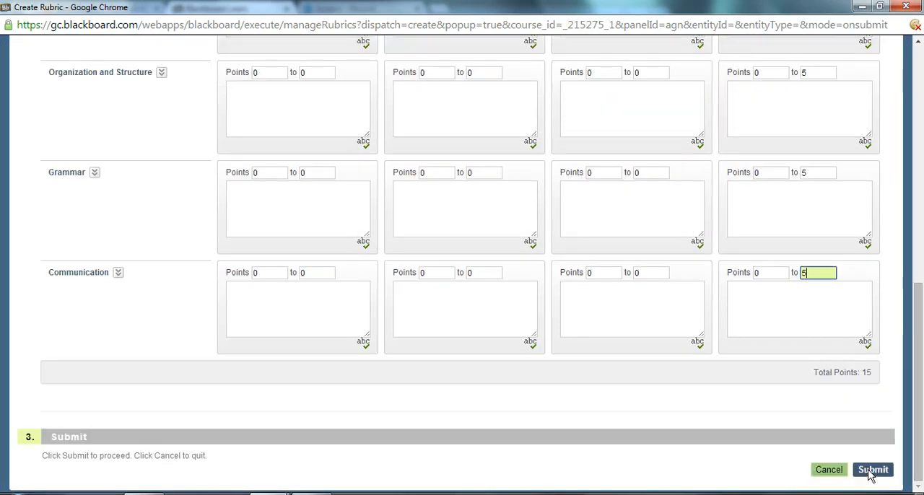
{"action": "left_click", "coordinate": [873, 470]}
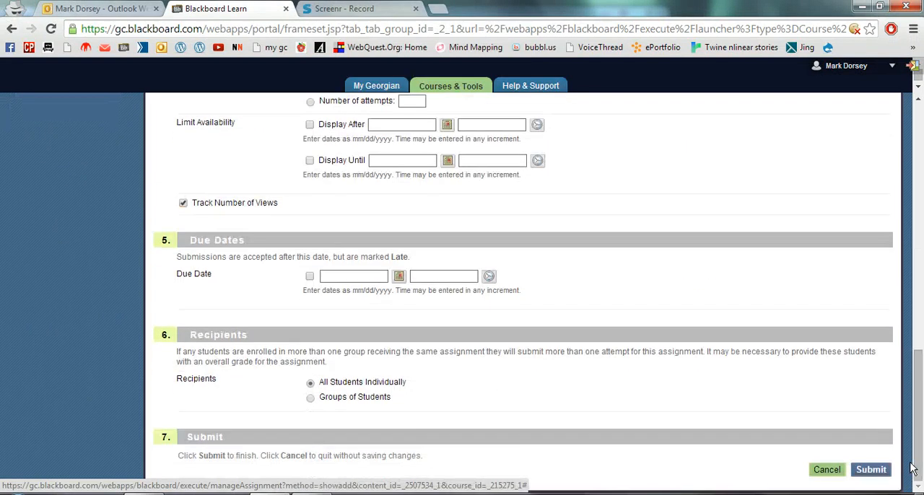
{"action": "left_click", "coordinate": [871, 471]}
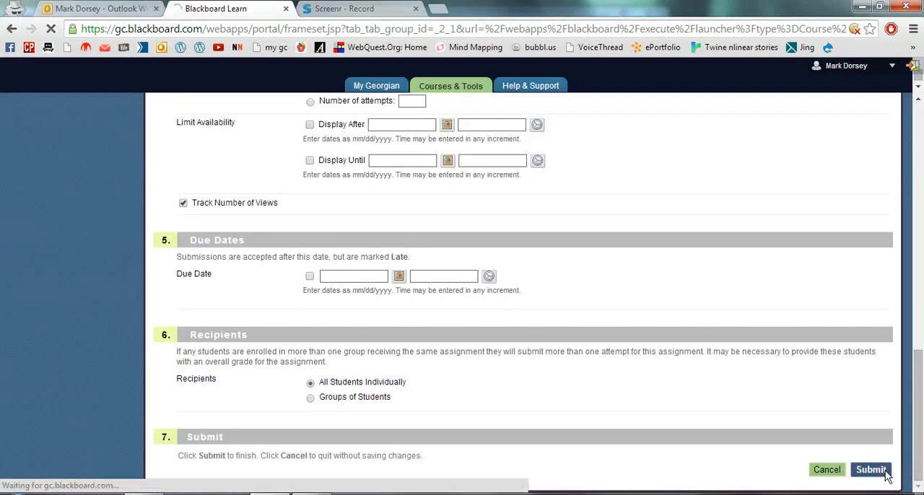
{"action": "left_click", "coordinate": [871, 470]}
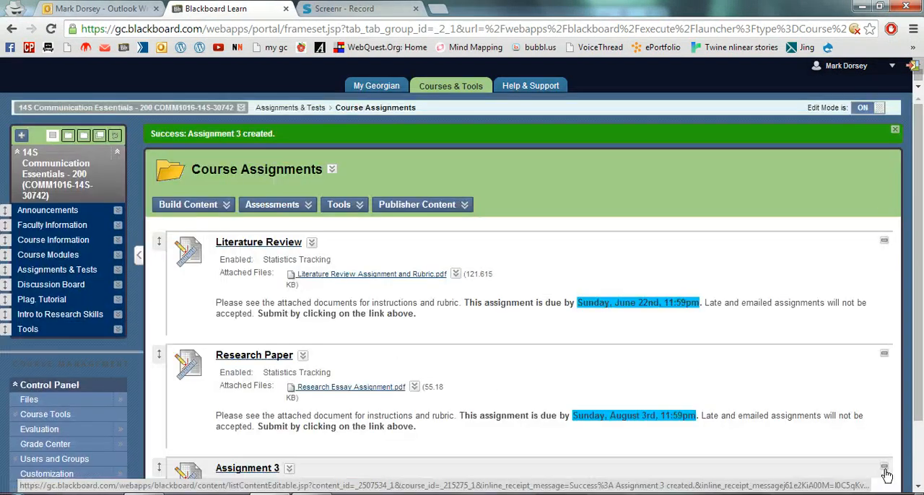